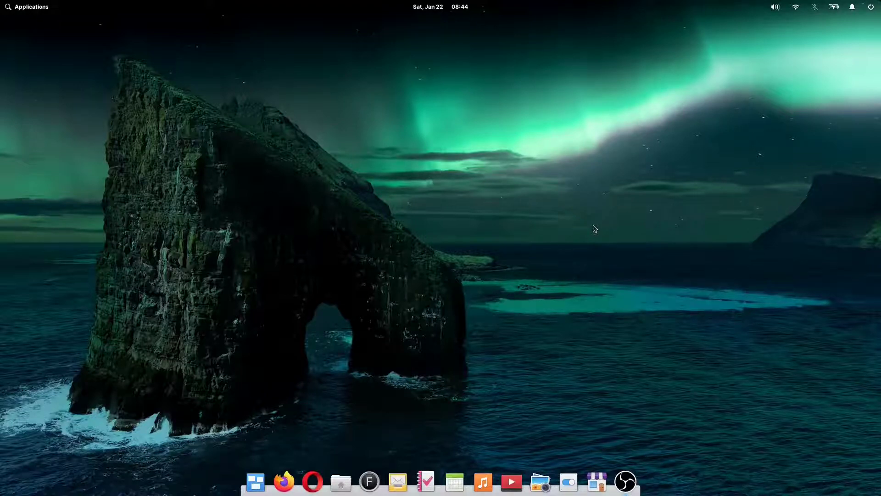
Step: Browse both pages of the applications menu and launch AppCenter from it
left_click(27, 6)
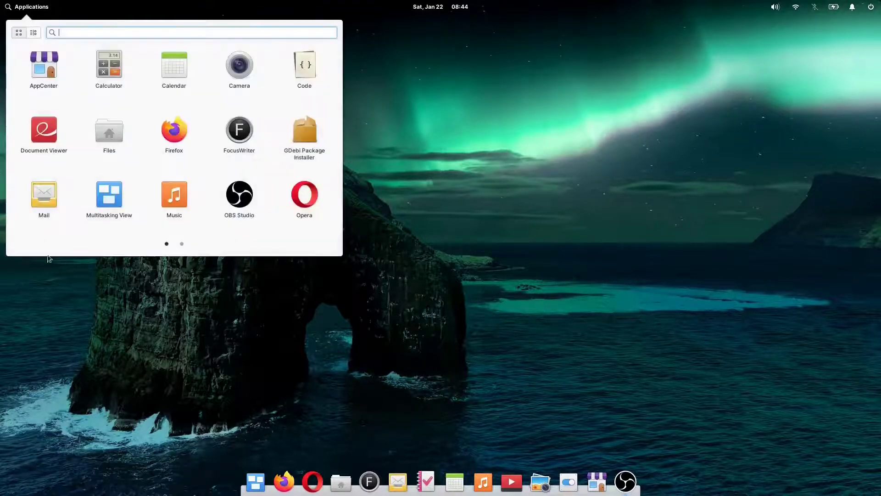
mouse_move(91, 336)
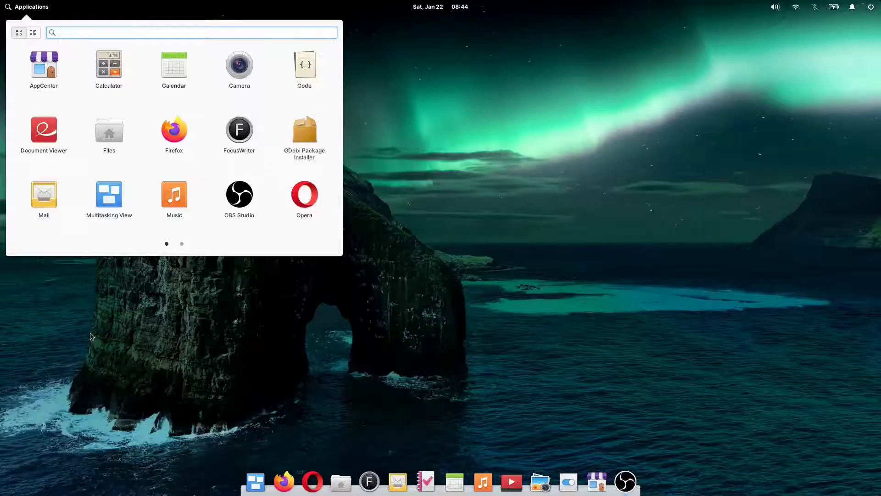
left_click(181, 243)
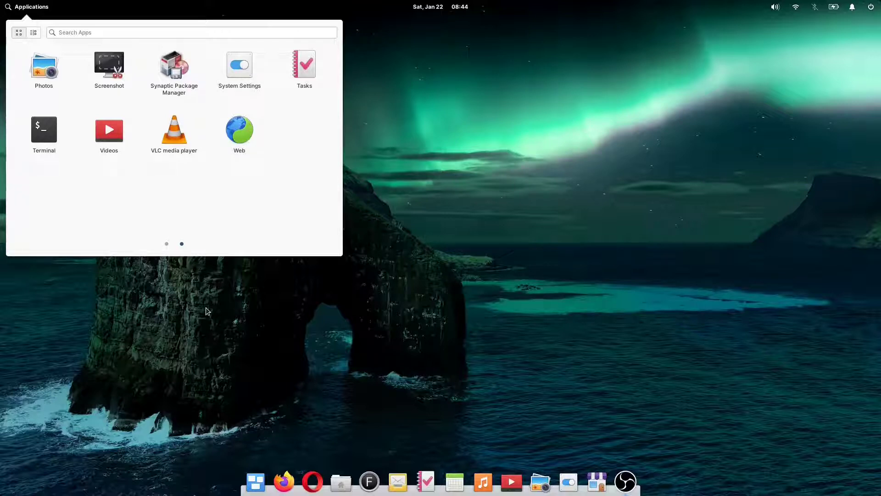
left_click(166, 243)
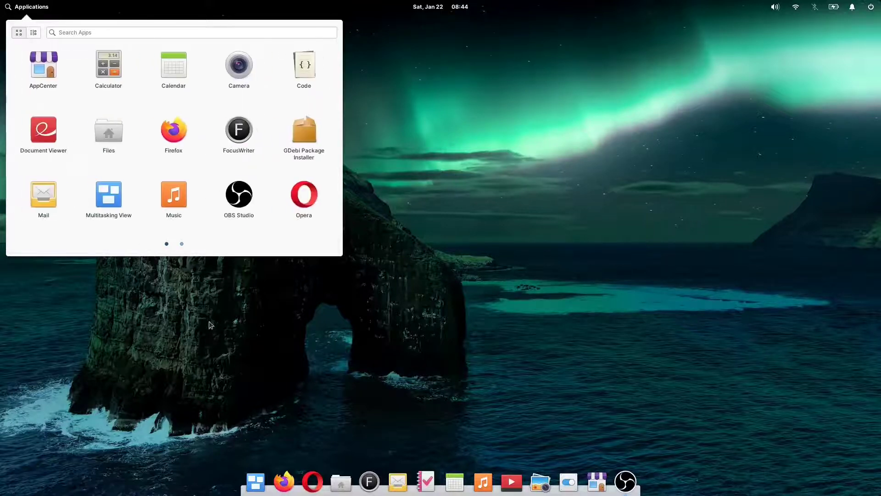
left_click(43, 69)
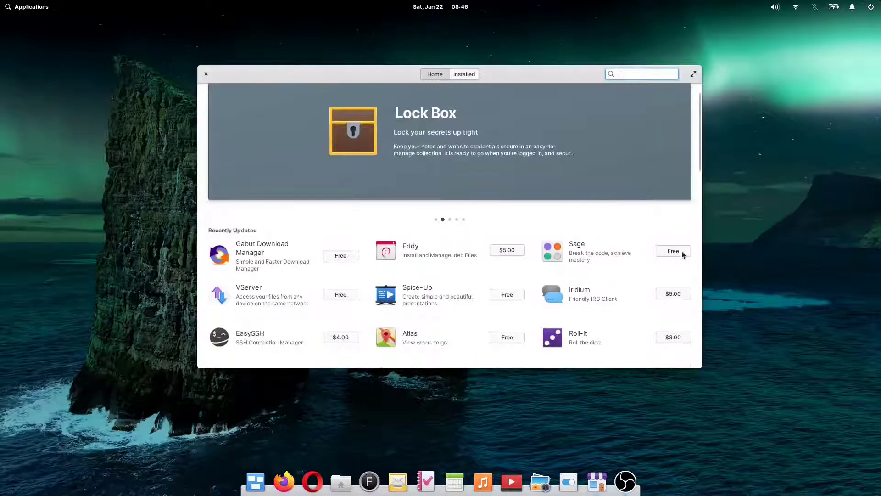
Step: Scroll the AppCenter home page through Recently Updated and Categories, then bring up System Settings
scroll("down", 3)
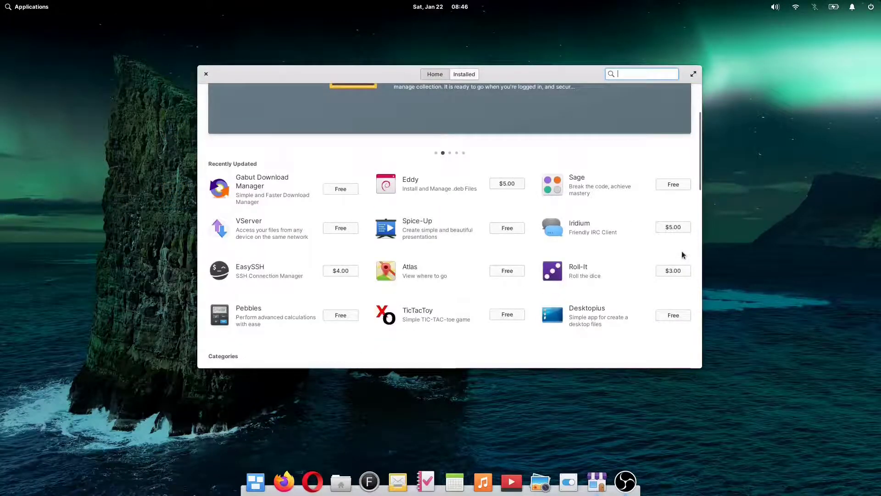
scroll("down", 3)
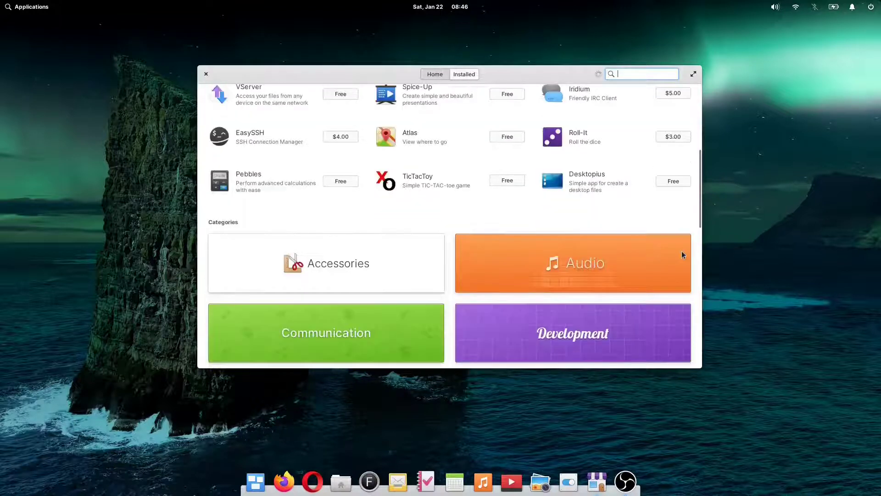
scroll("down", 3)
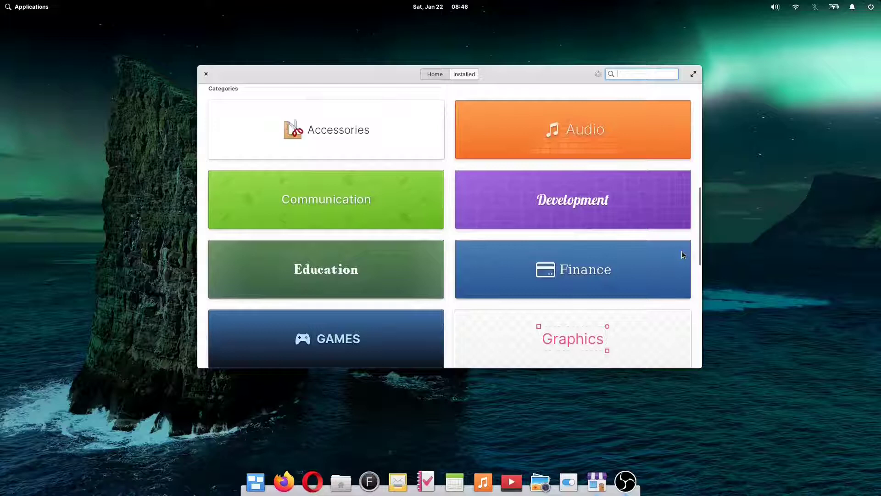
scroll("down", 3)
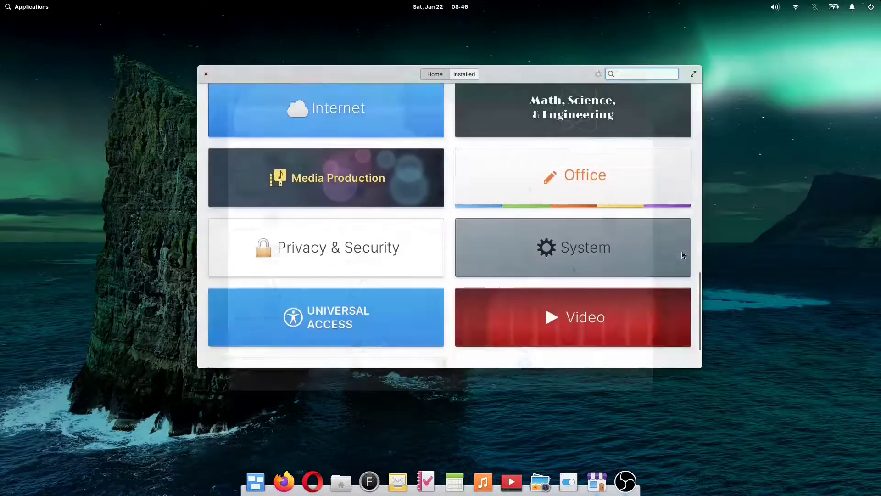
left_click(573, 247)
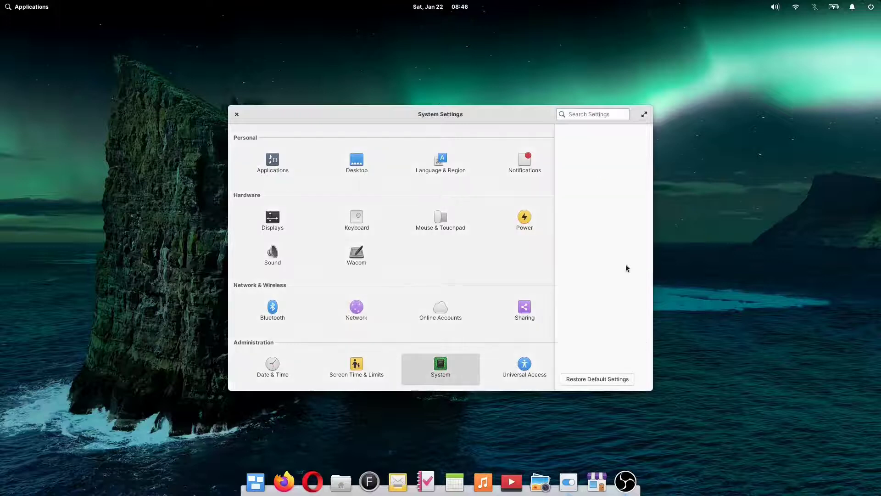
Step: In Desktop settings, switch the wallpaper to the night mountain and forest photo and close the window
left_click(440, 367)
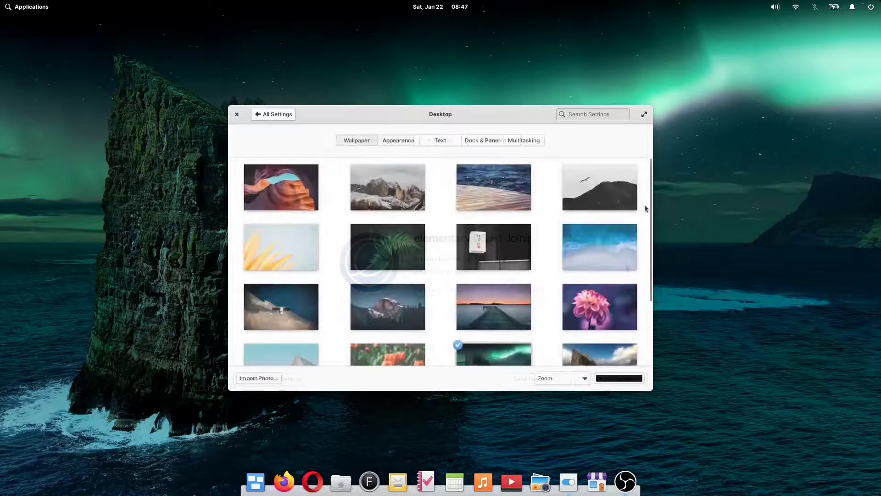
scroll("down", 3)
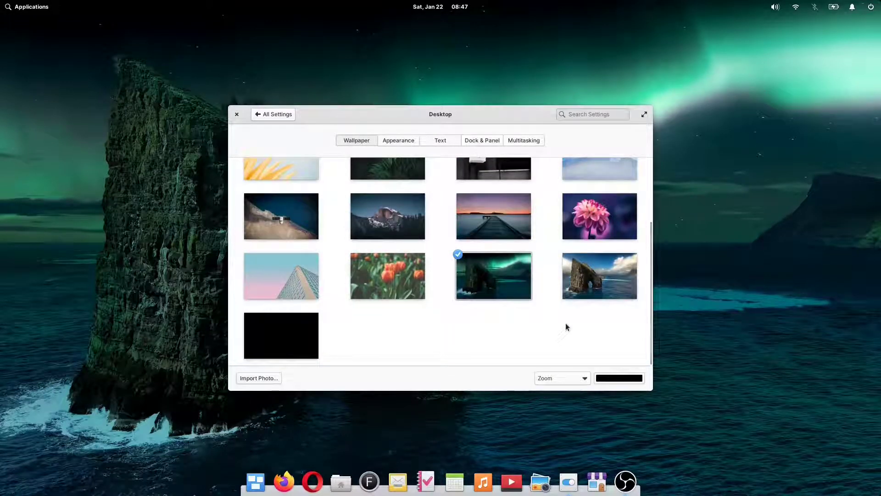
left_click(387, 216)
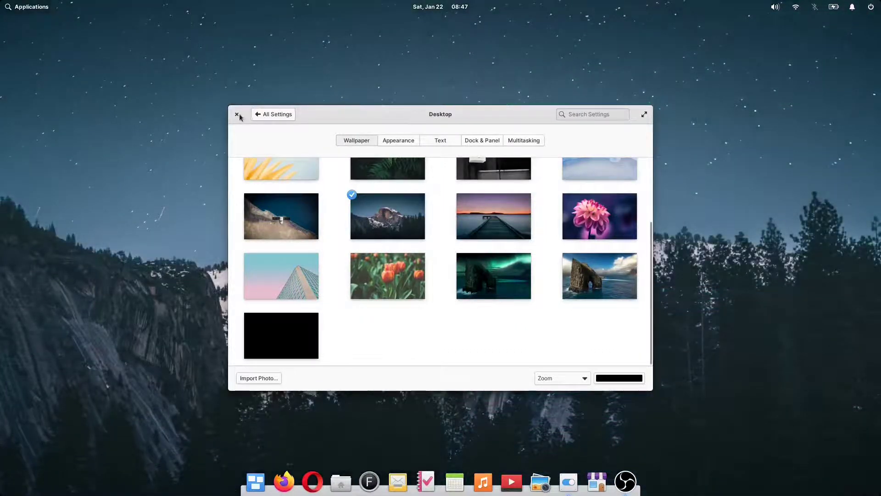
left_click(237, 114)
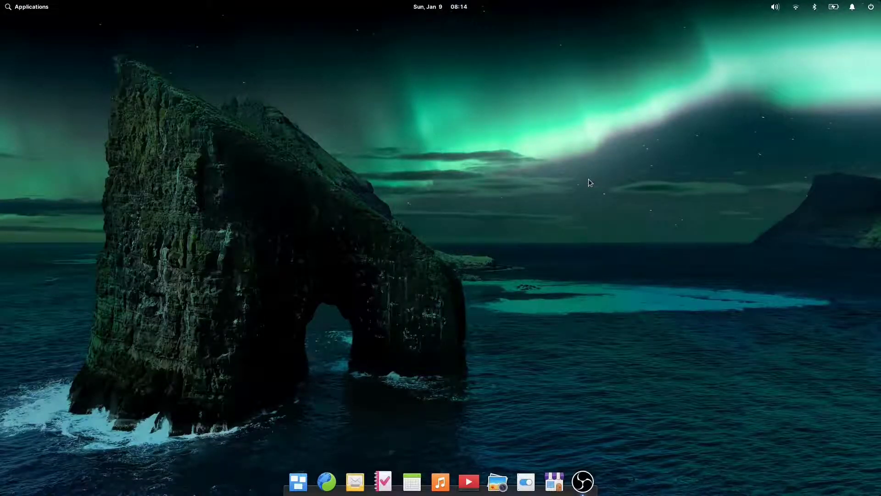
mouse_move(24, 17)
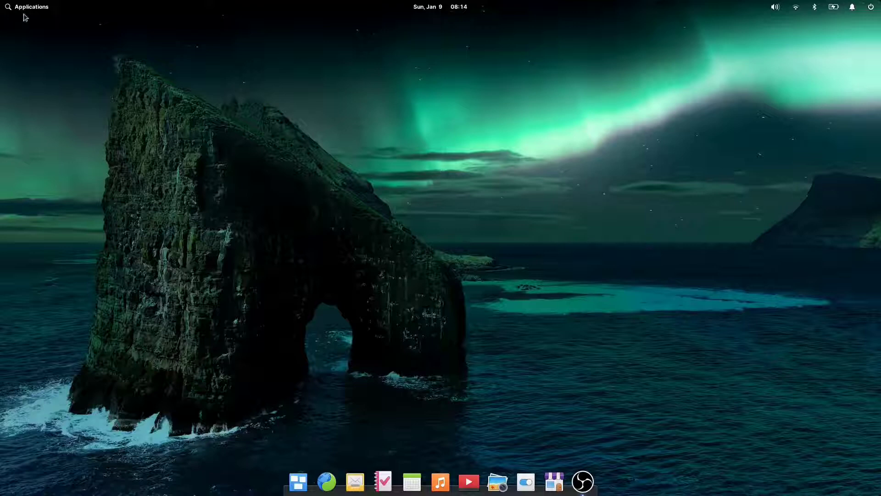
Step: Launch the Web browser from the applications menu and load flathub.org
left_click(27, 7)
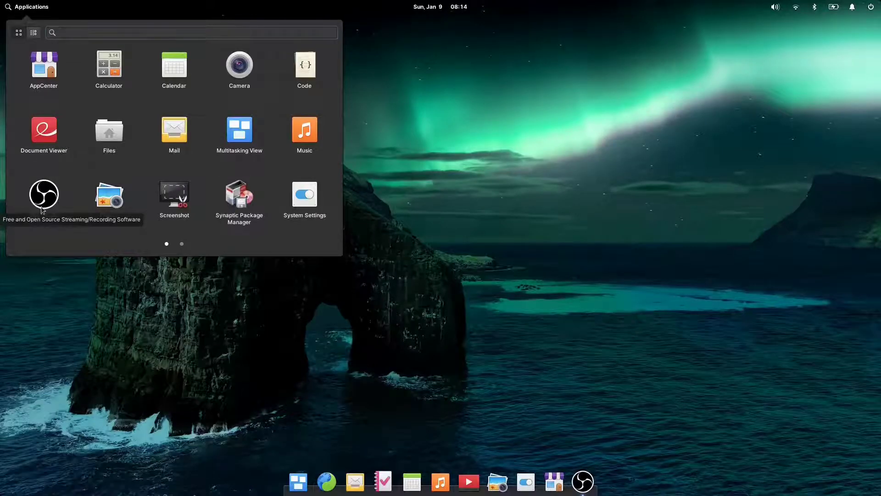
left_click(43, 68)
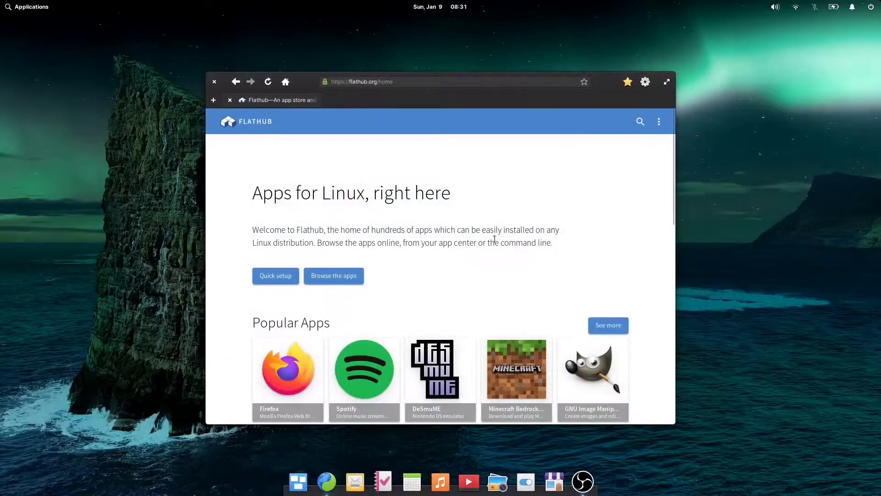
Step: Scroll Flathub's popular, new and editor's choice apps, bring up its search, then close the browser
scroll("down", 3)
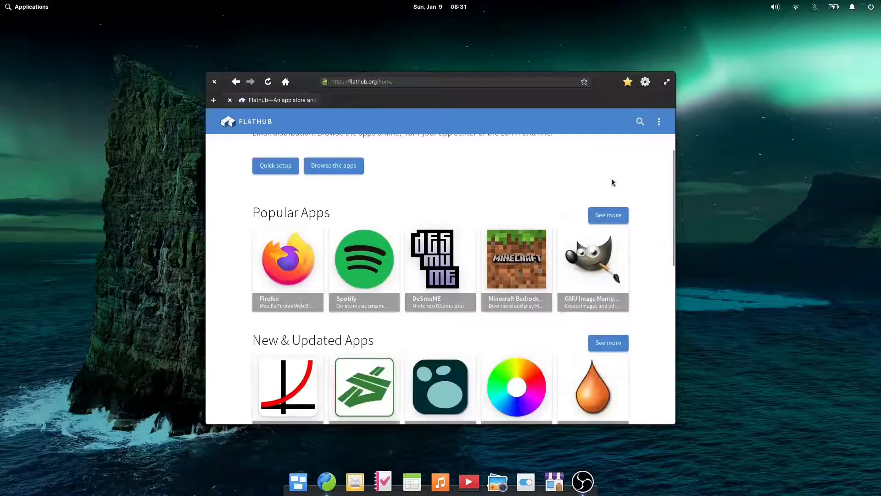
scroll("down", 3)
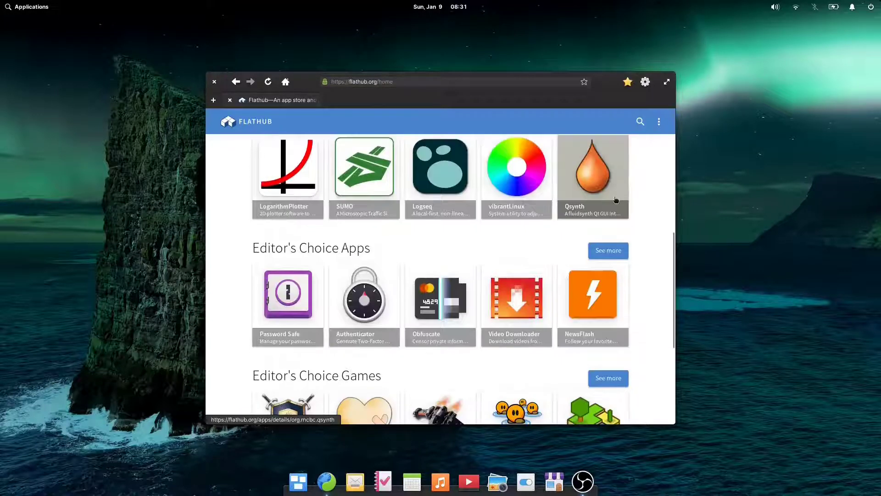
scroll("down", 3)
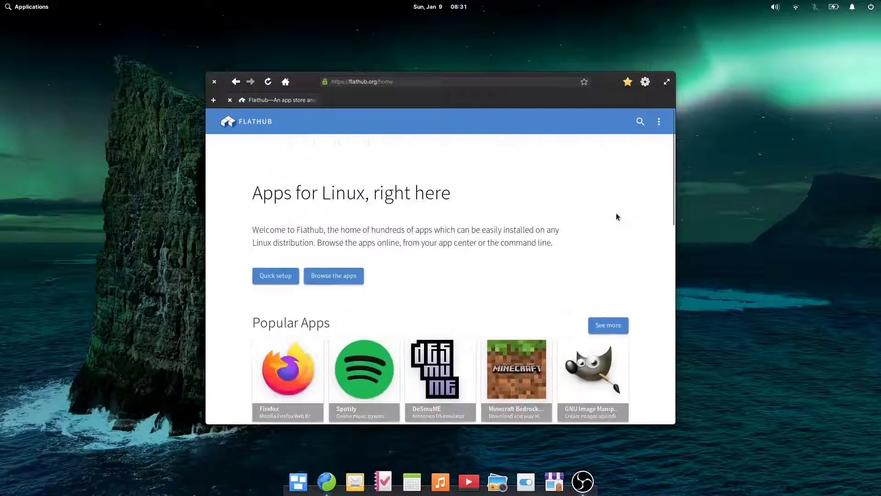
left_click(640, 121)
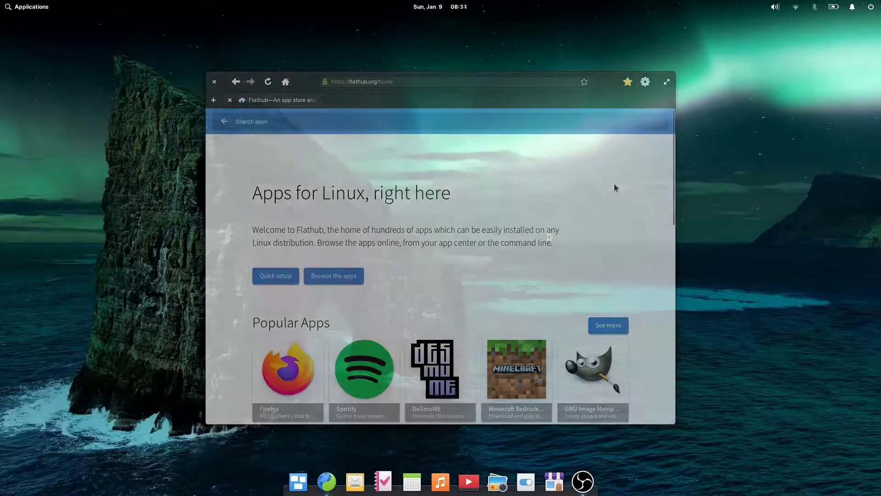
left_click(31, 6)
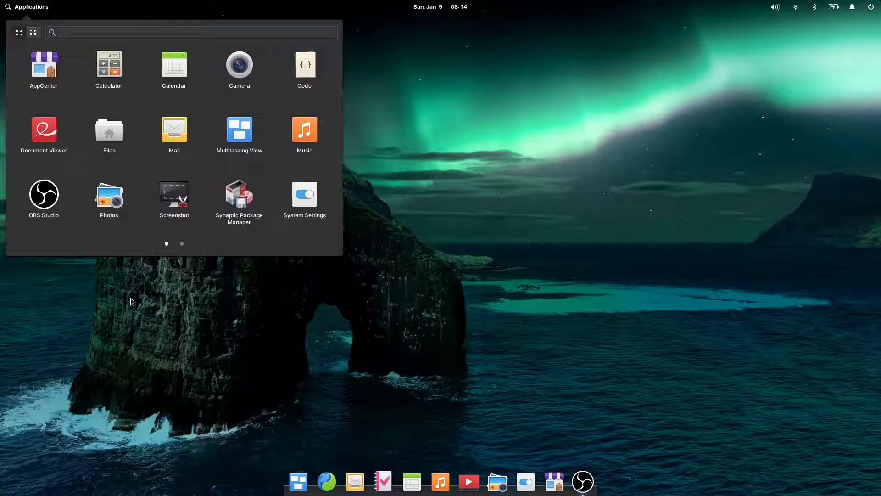
Step: Show the applications menu's second page, then dismiss the menu to leave the desktop empty
left_click(181, 244)
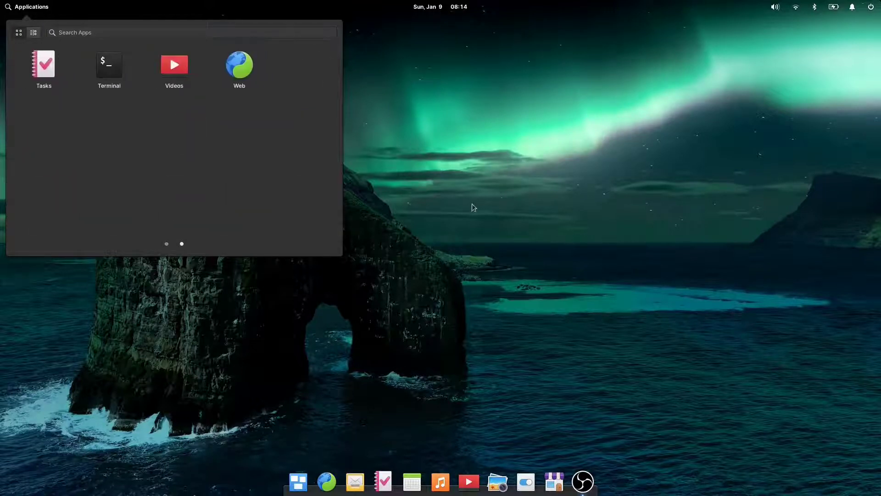
left_click(441, 6)
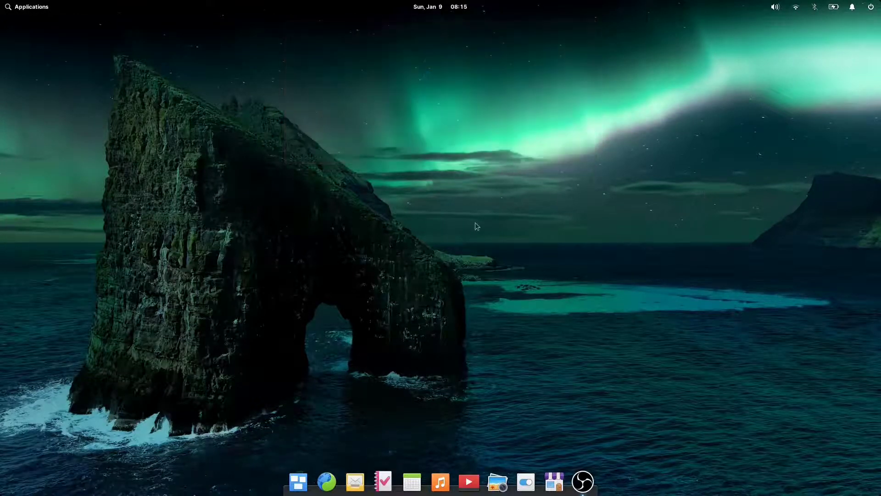
left_click(775, 7)
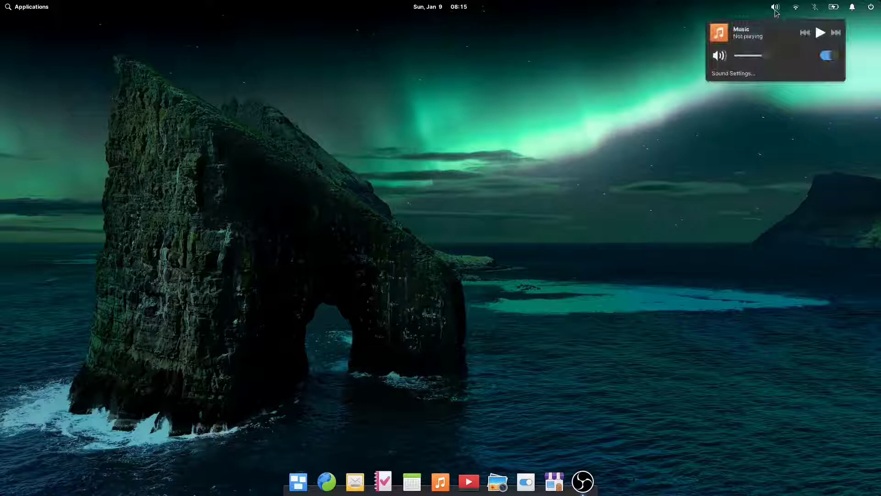
left_click(775, 6)
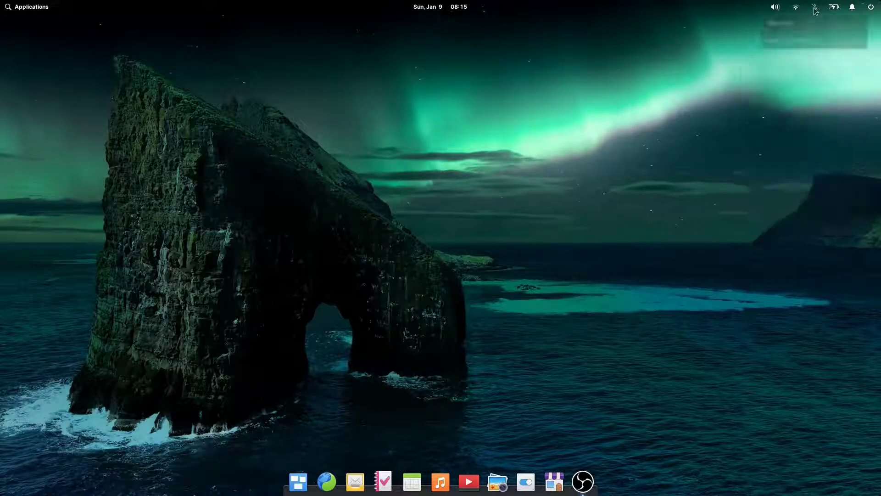
mouse_move(835, 7)
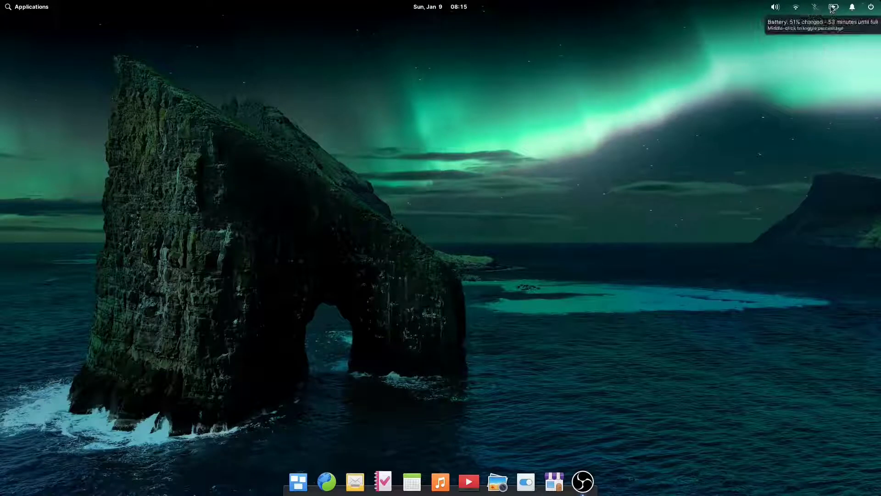
mouse_move(672, 82)
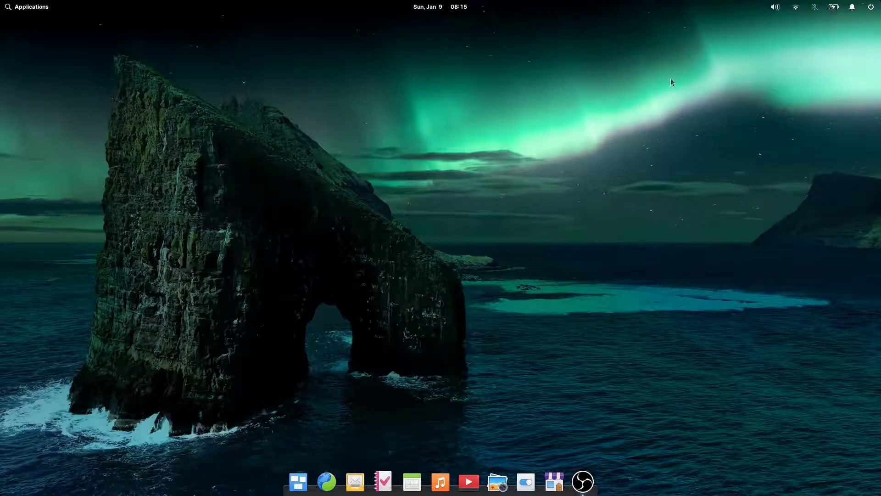
left_click(854, 7)
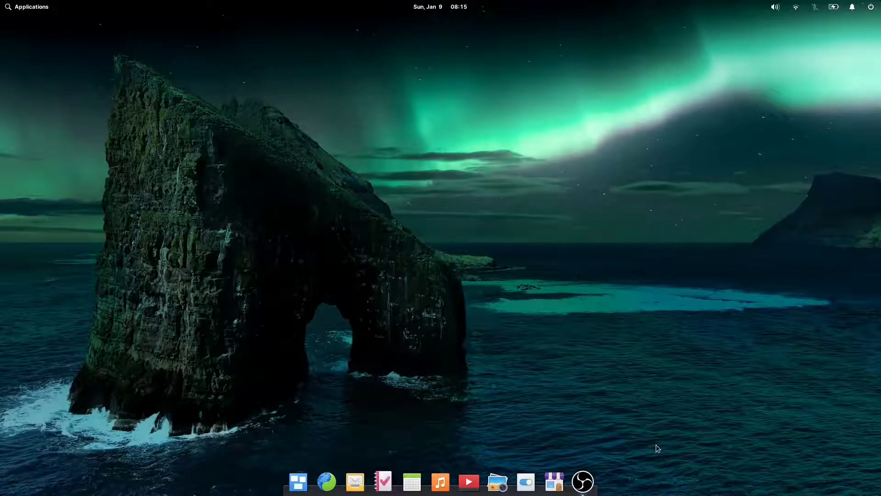
mouse_move(487, 494)
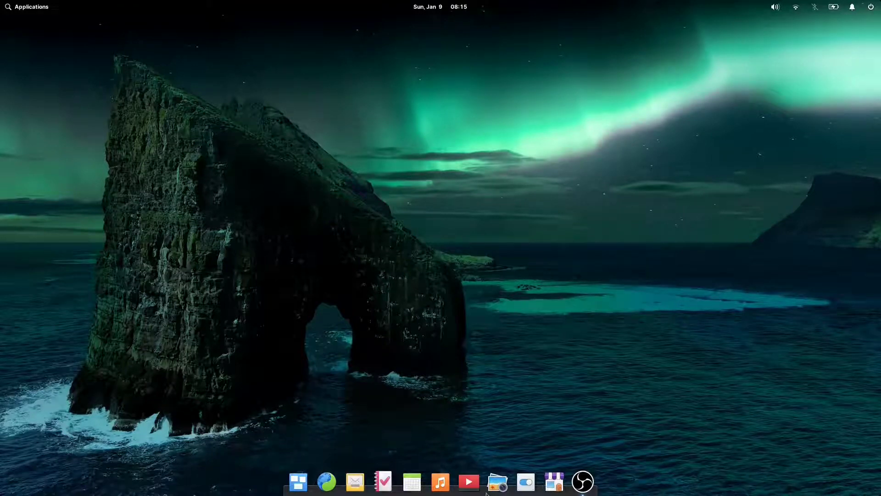
mouse_move(661, 282)
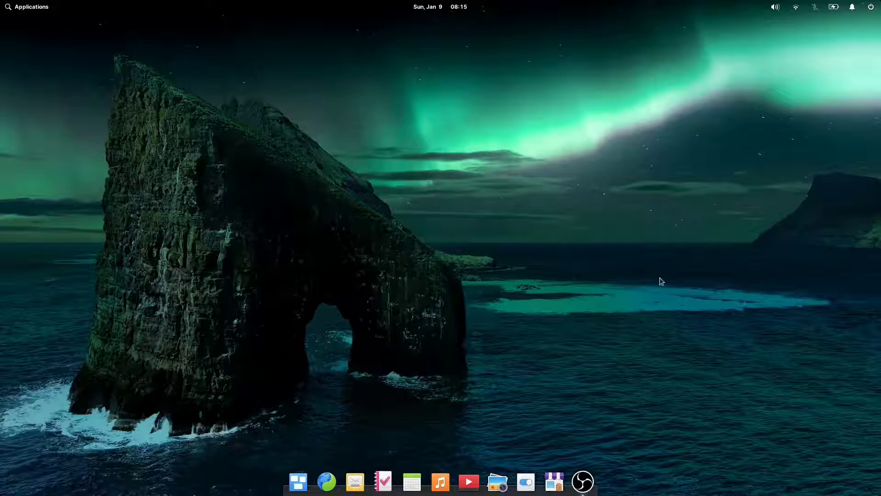